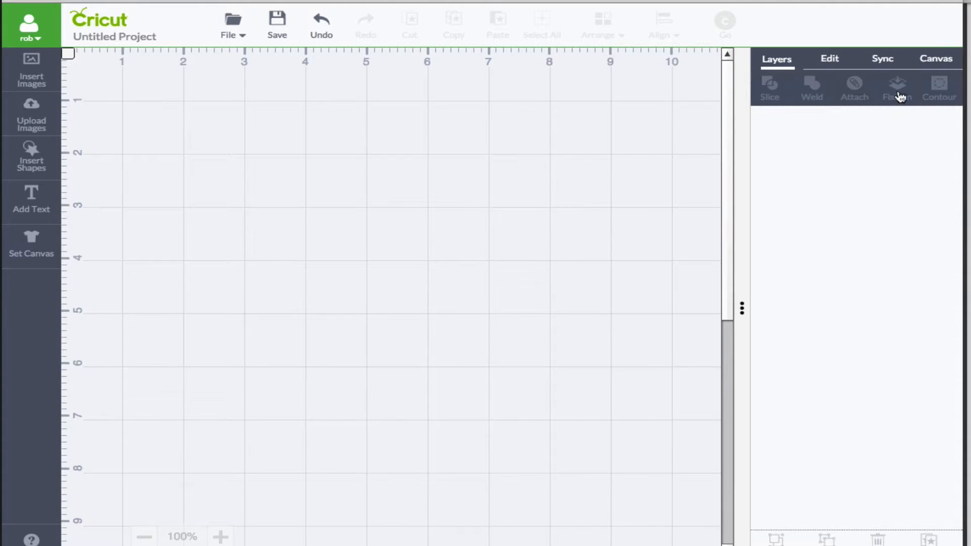
mouse_move(512, 246)
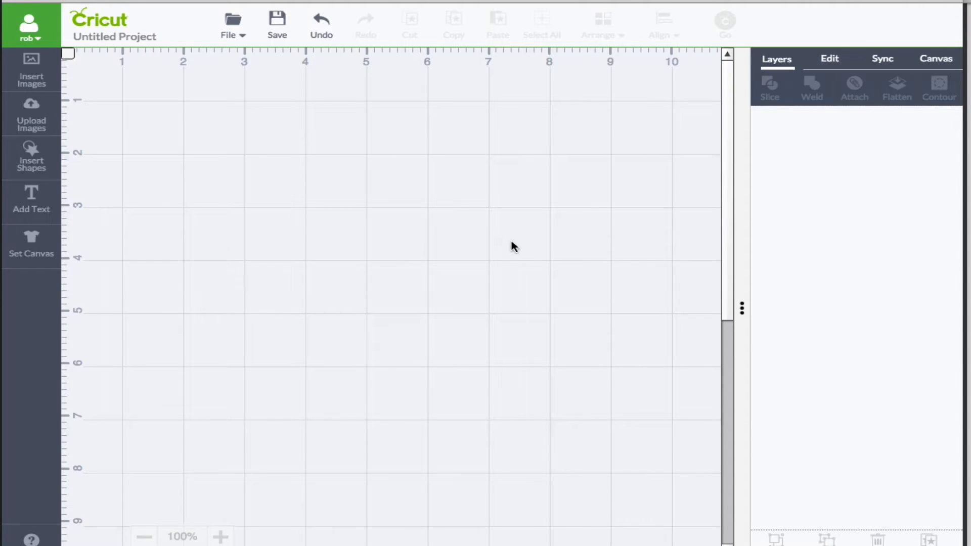
mouse_move(112, 172)
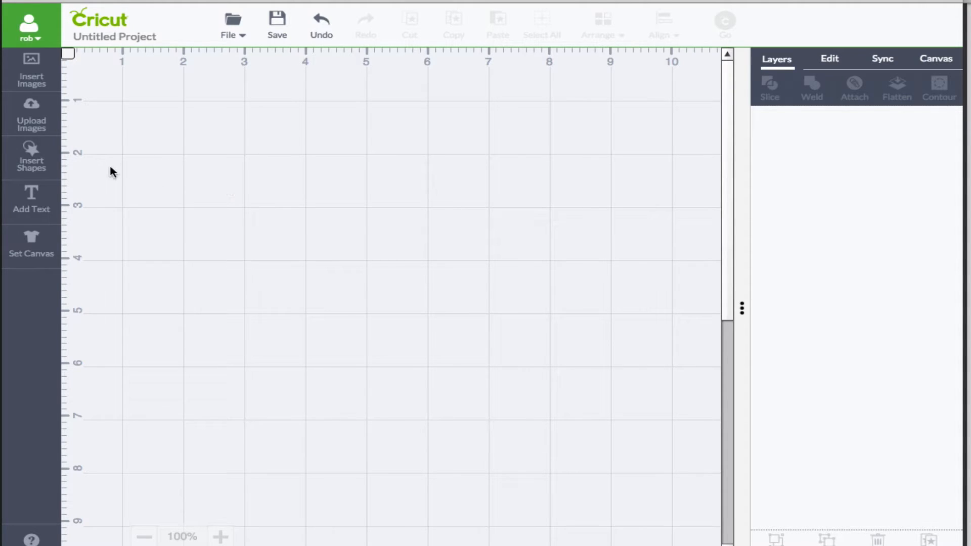
Browse All Images and check the purchased '14 February' Valentine image
left_click(31, 68)
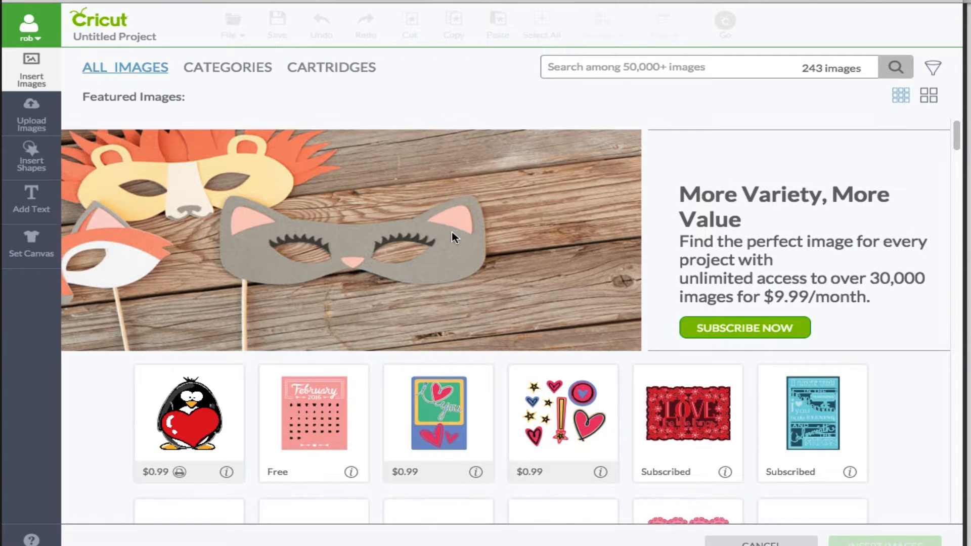
scroll("down", 3)
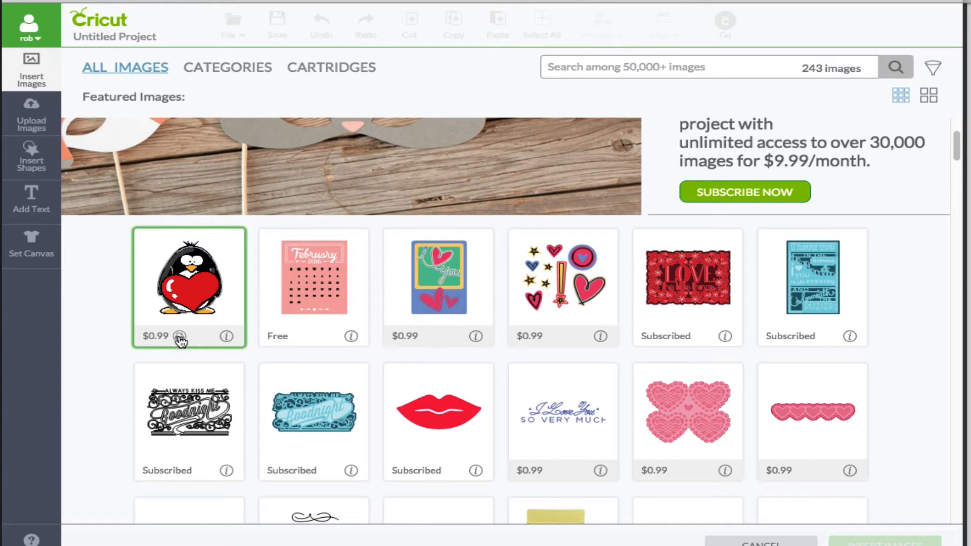
left_click(315, 287)
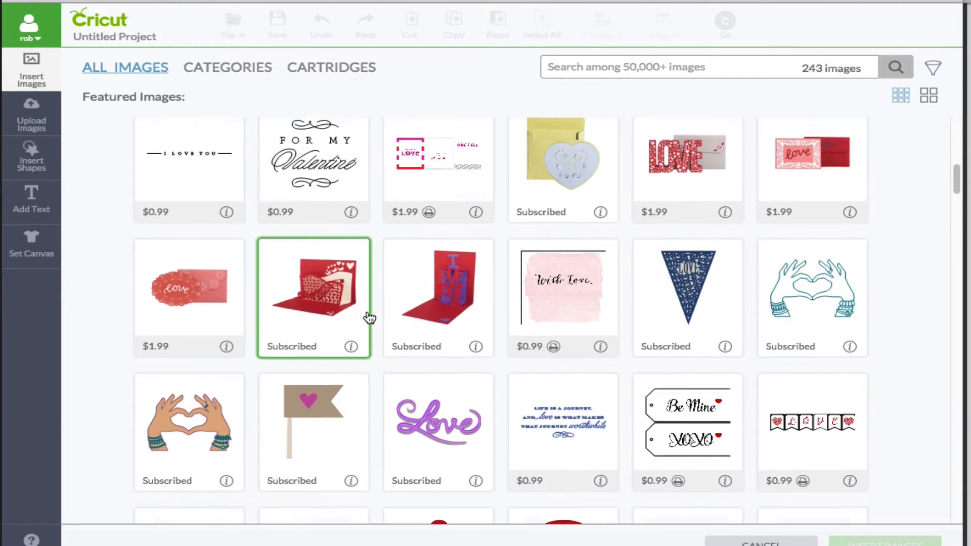
scroll("down", 3)
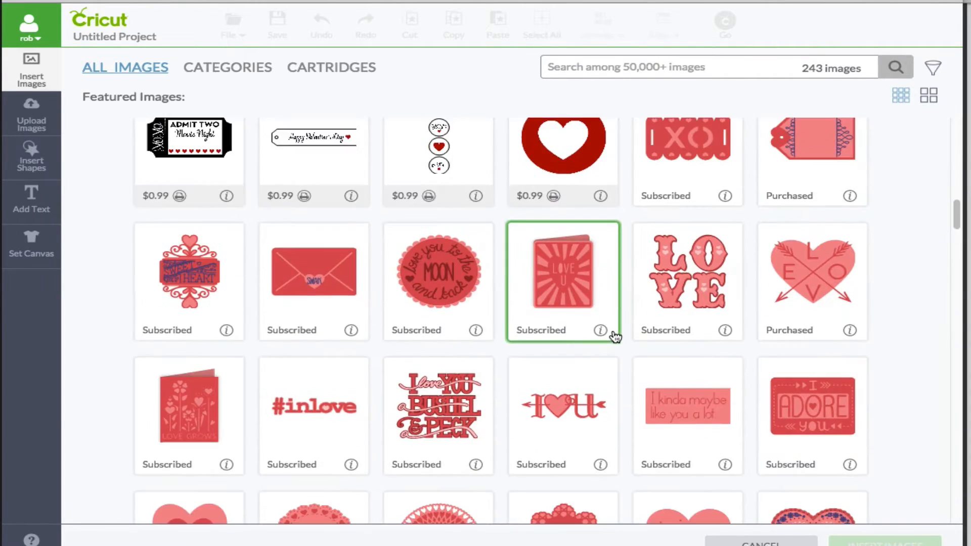
scroll("down", 3)
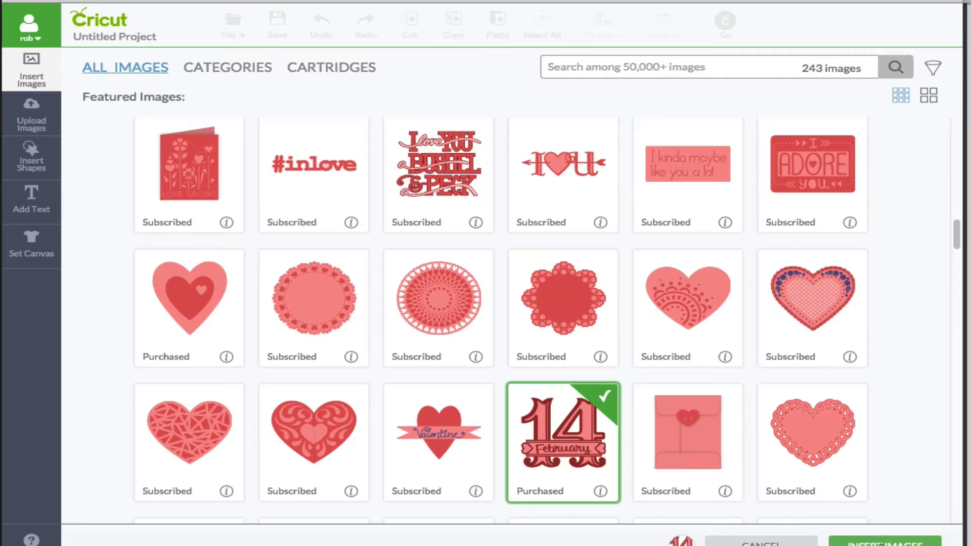
Insert the '14 February' image onto the canvas and select its layer group
left_click(886, 542)
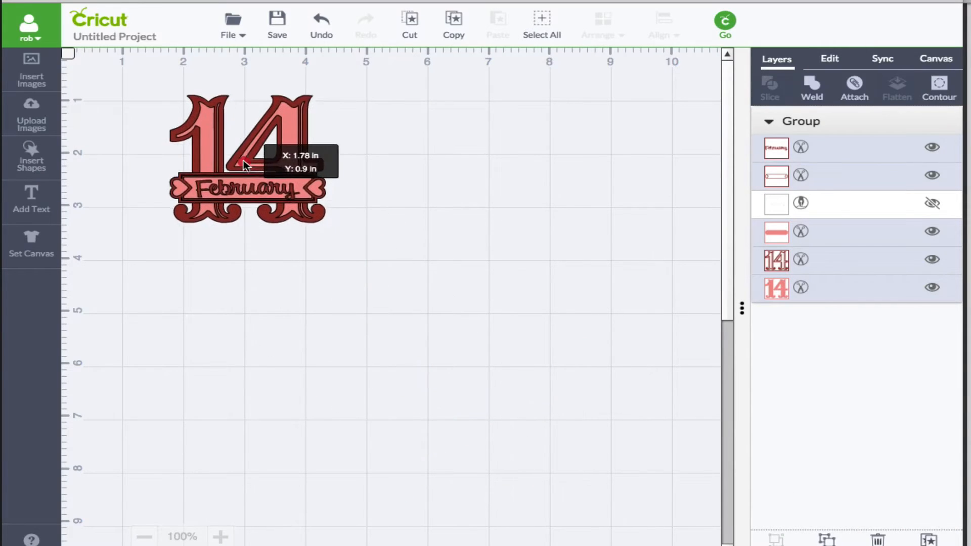
left_click(248, 158)
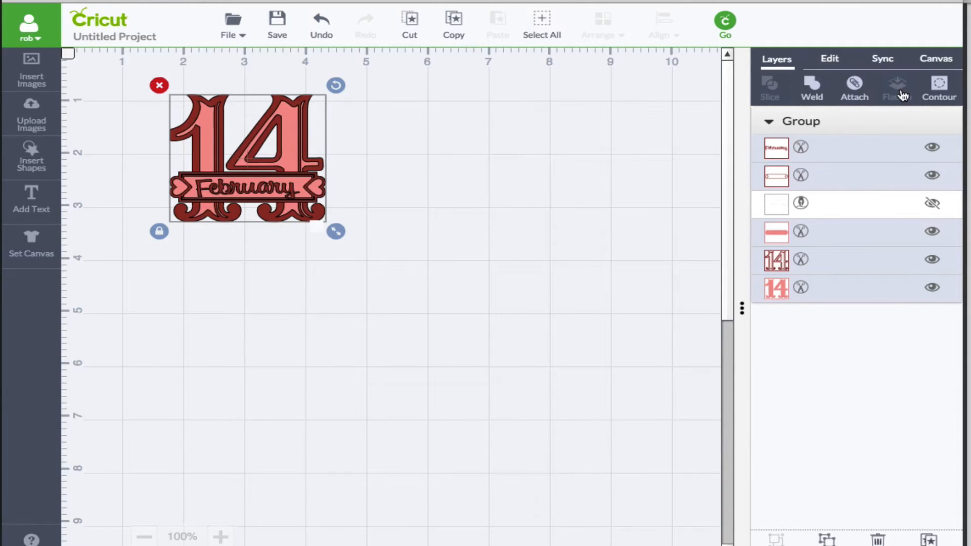
mouse_move(899, 90)
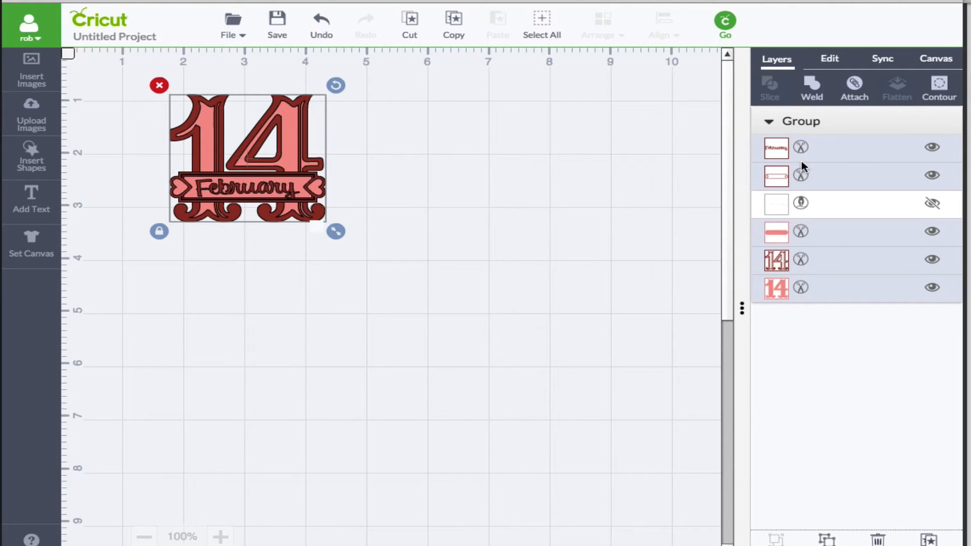
mouse_move(725, 234)
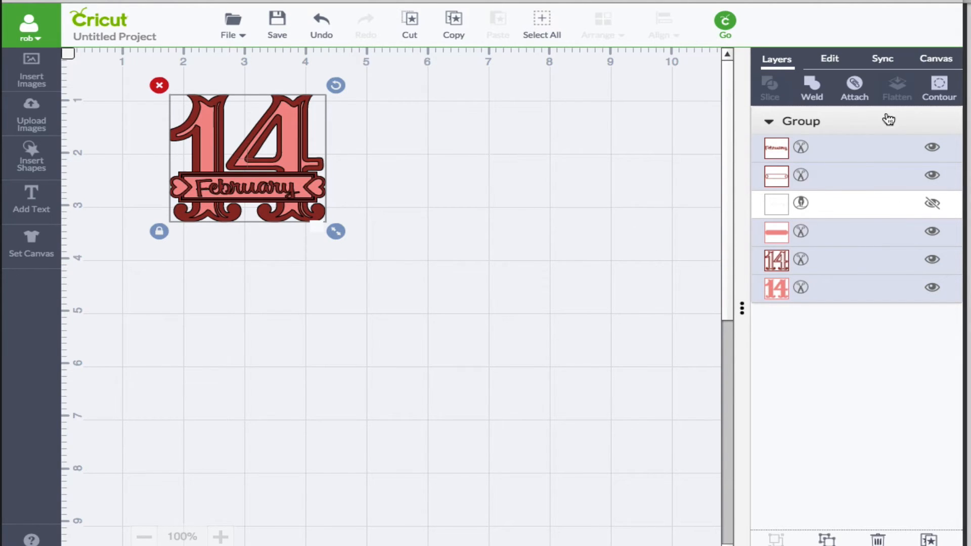
mouse_move(899, 99)
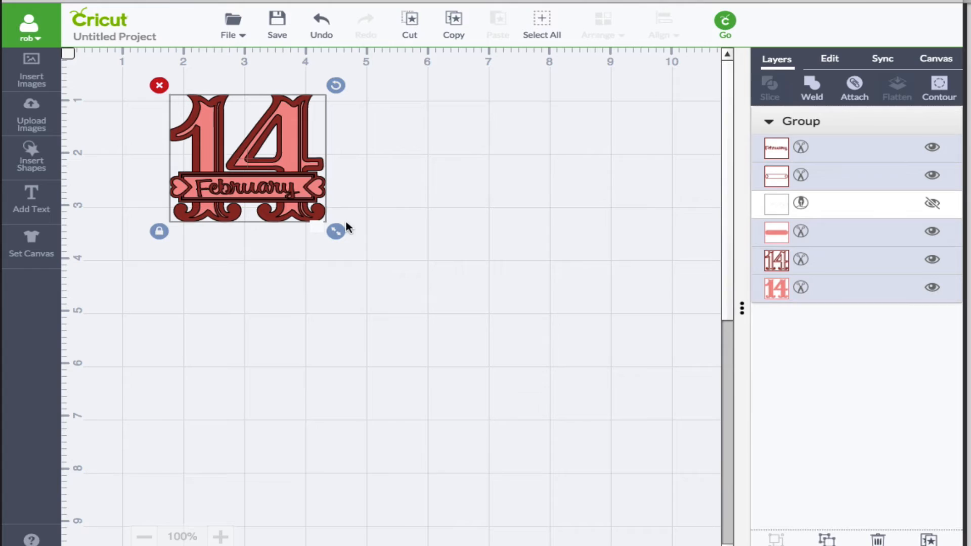
Ungroup the 14 February image into separate layers, then select all layers
right_click(295, 135)
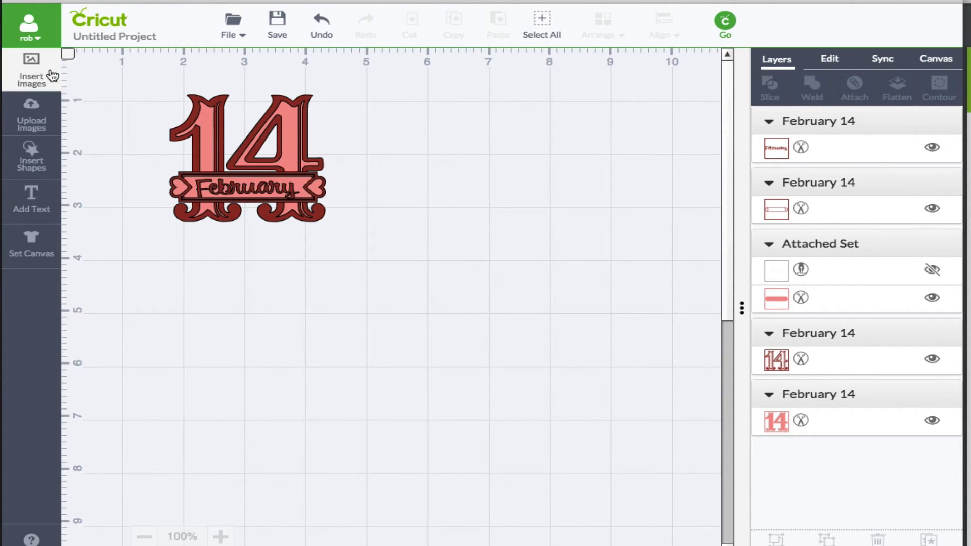
left_click(248, 155)
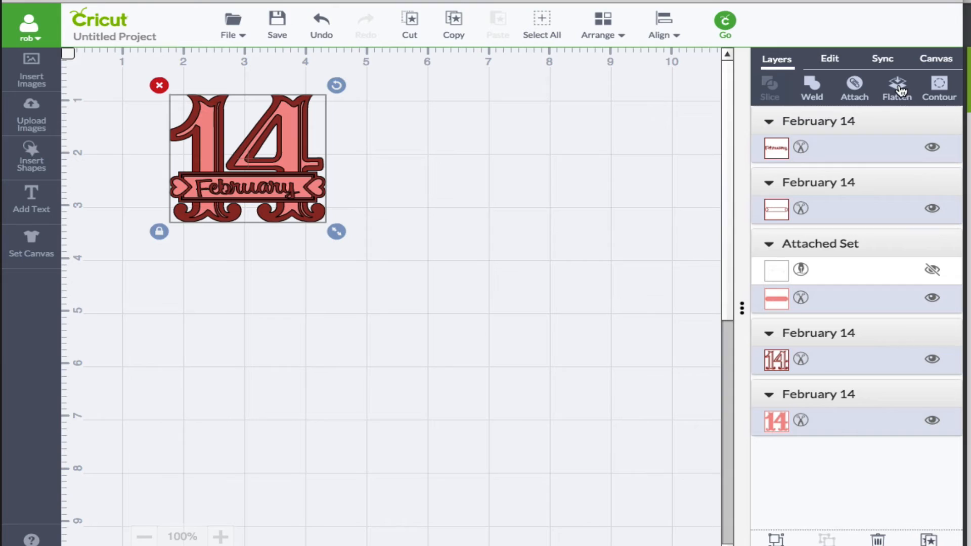
mouse_move(897, 86)
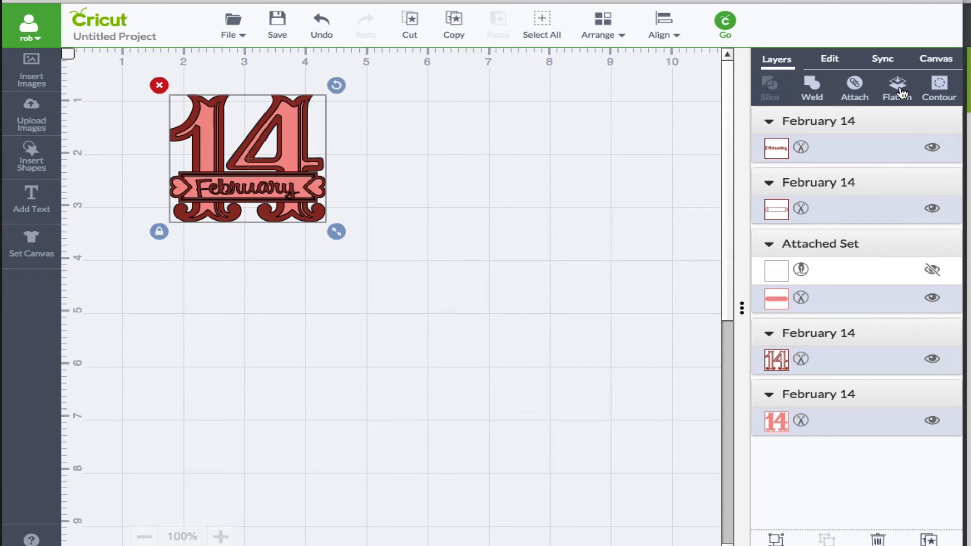
Flatten every layer of the 14 February image into one printable set
left_click(897, 88)
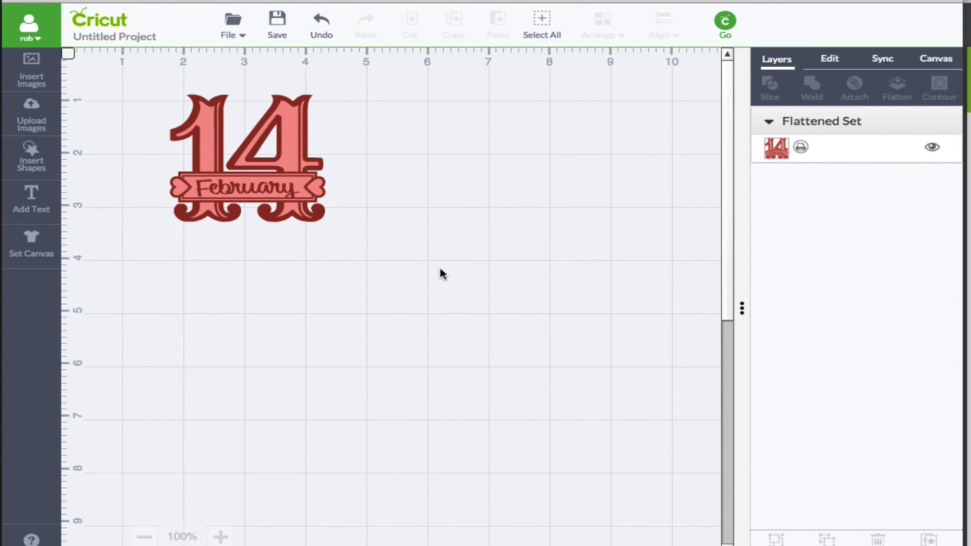
mouse_move(564, 243)
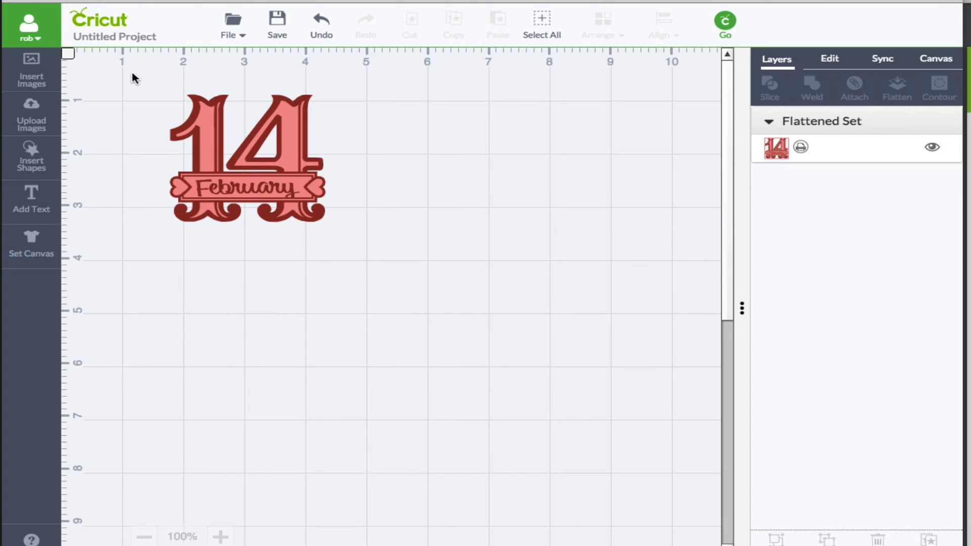
left_click(246, 155)
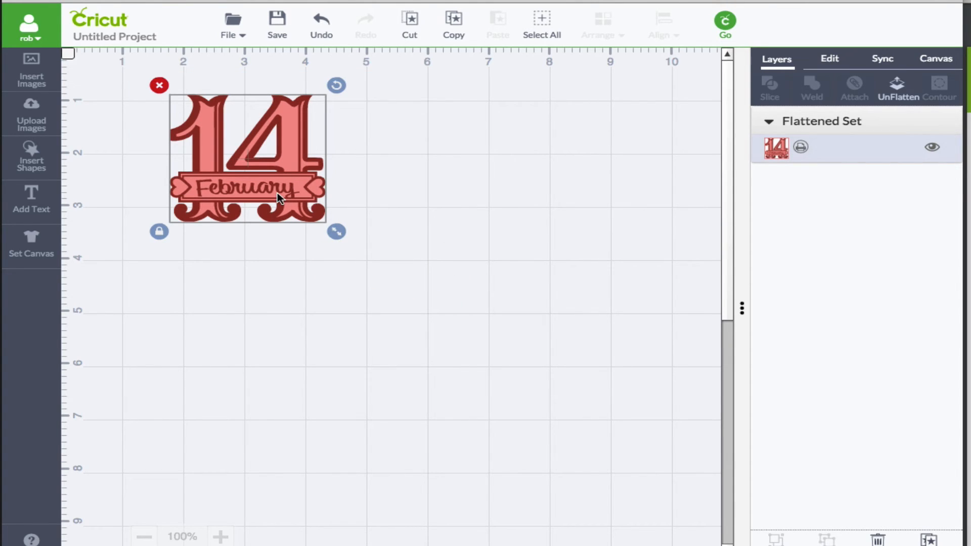
mouse_move(333, 206)
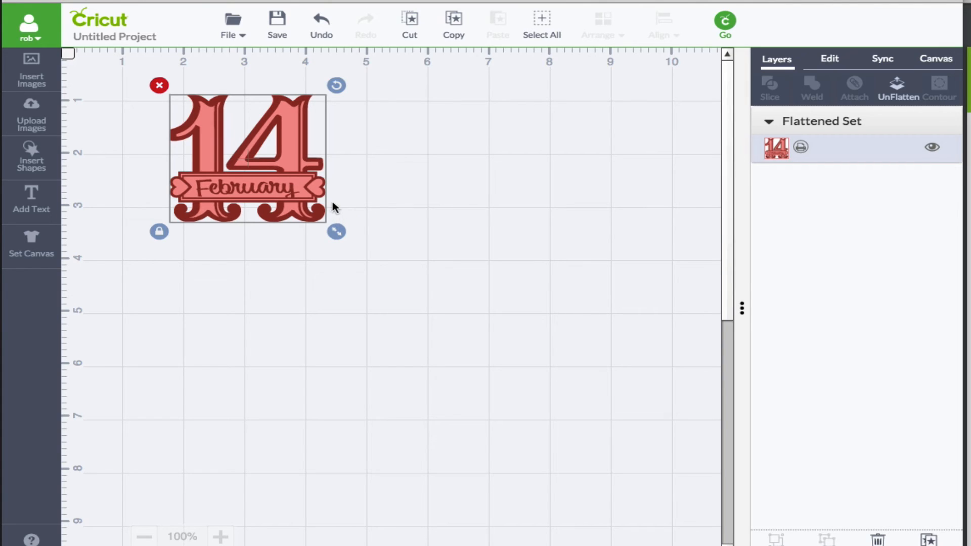
mouse_move(905, 74)
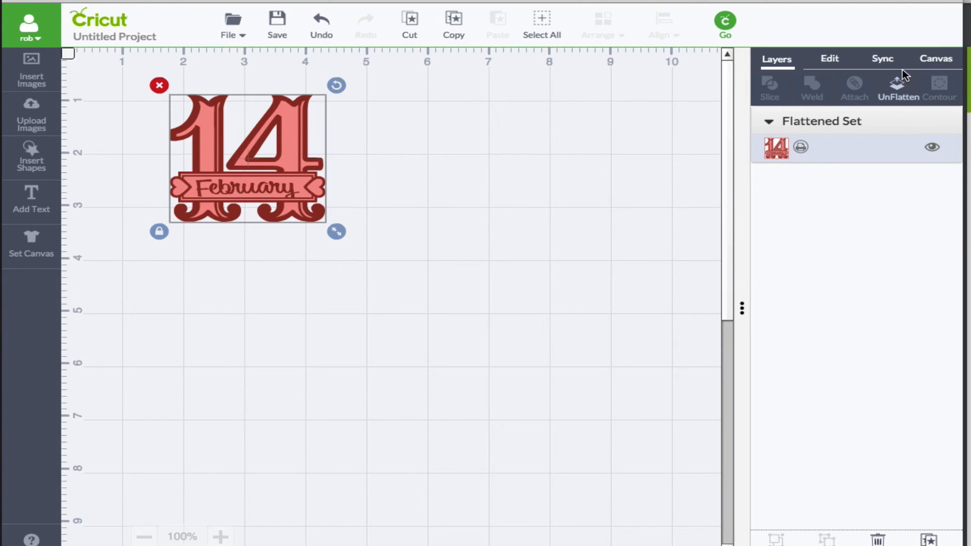
Unflatten the design and recolour the inner 14 layer from Rose Pink to lighter pink
left_click(899, 87)
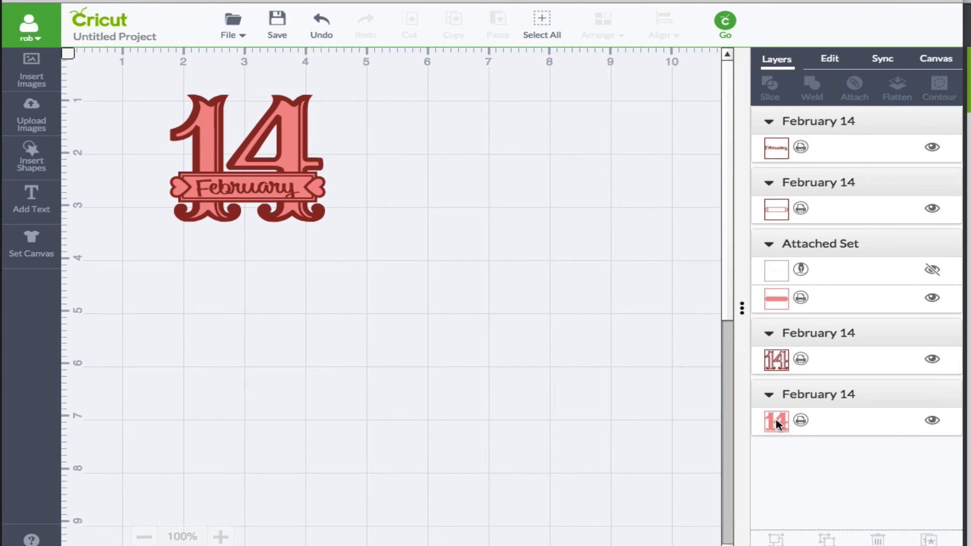
left_click(776, 421)
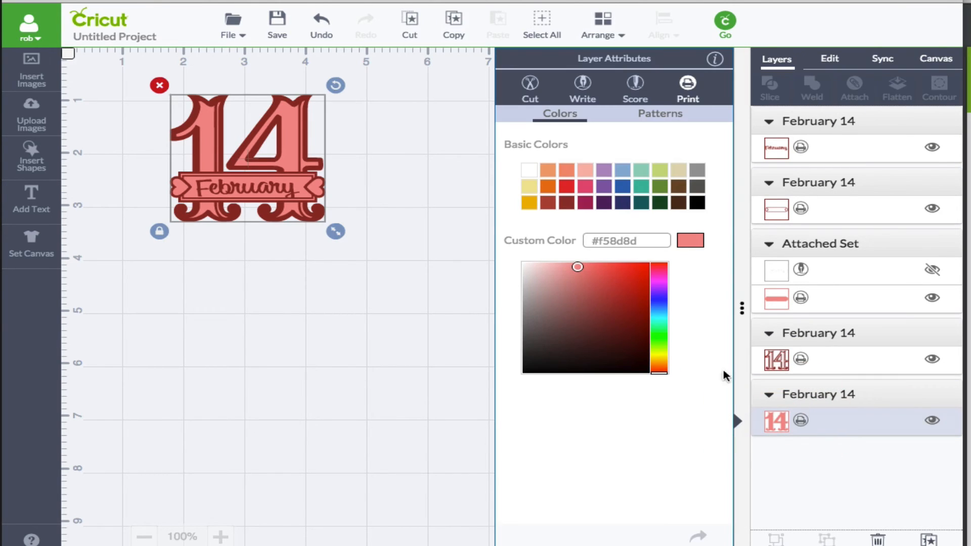
mouse_move(585, 193)
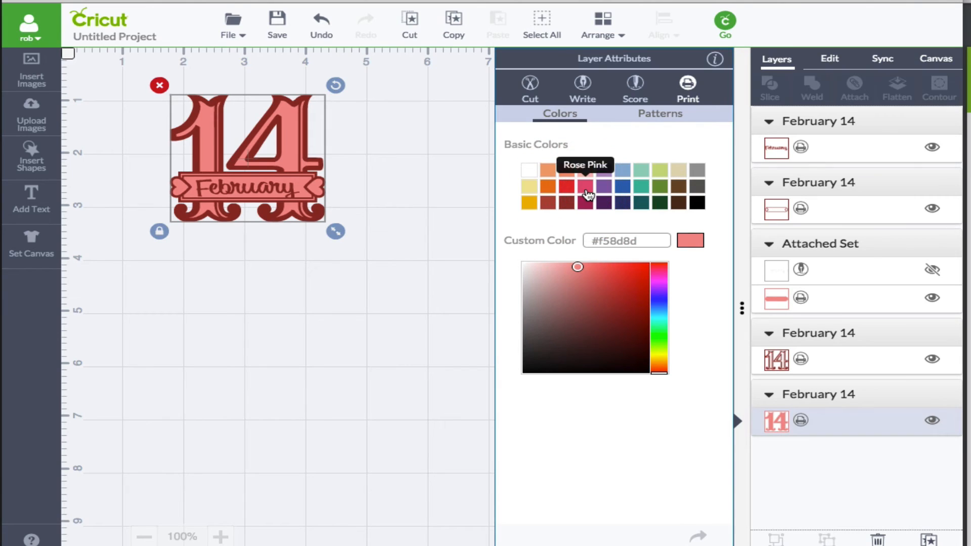
left_click(584, 201)
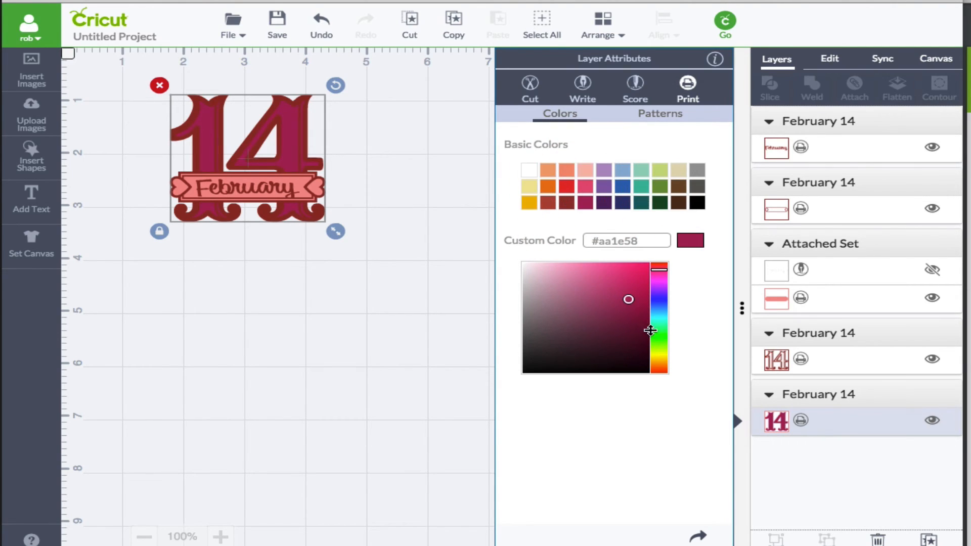
left_click(573, 285)
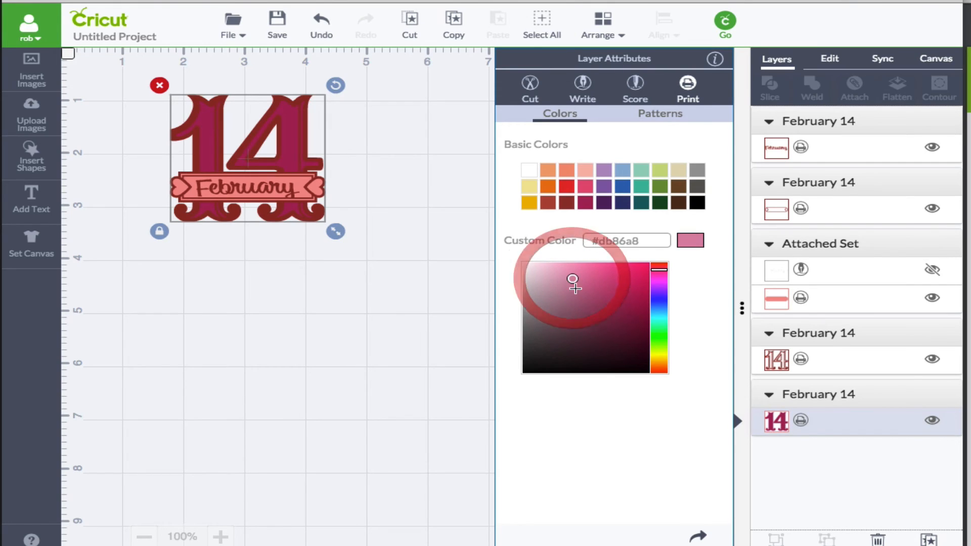
left_click(572, 279)
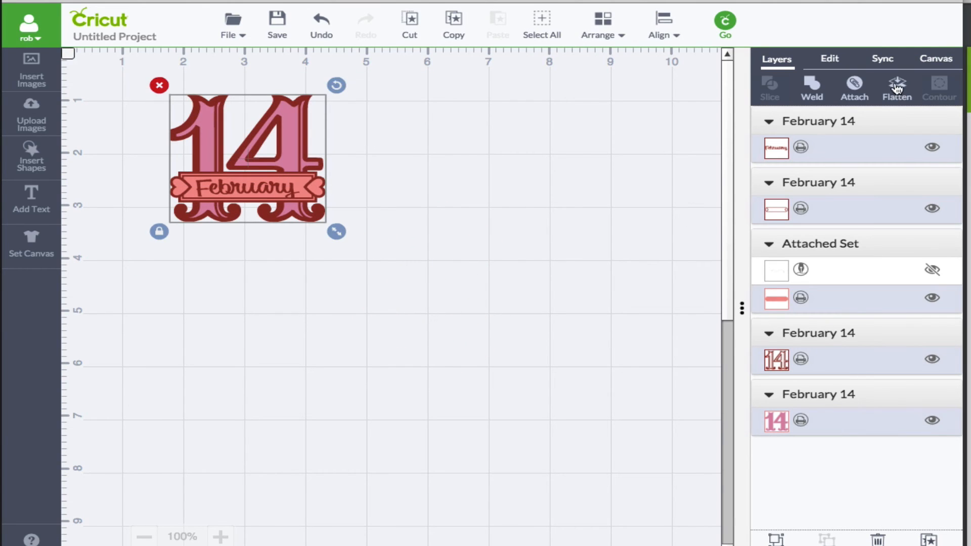
Flatten the pink-numbered design, preview it on the mat, and close the preview
left_click(896, 86)
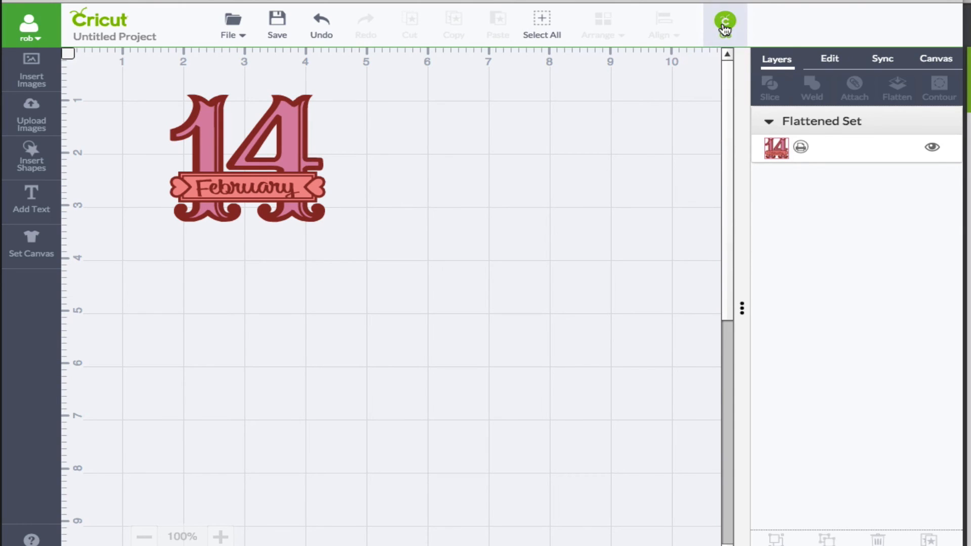
left_click(723, 24)
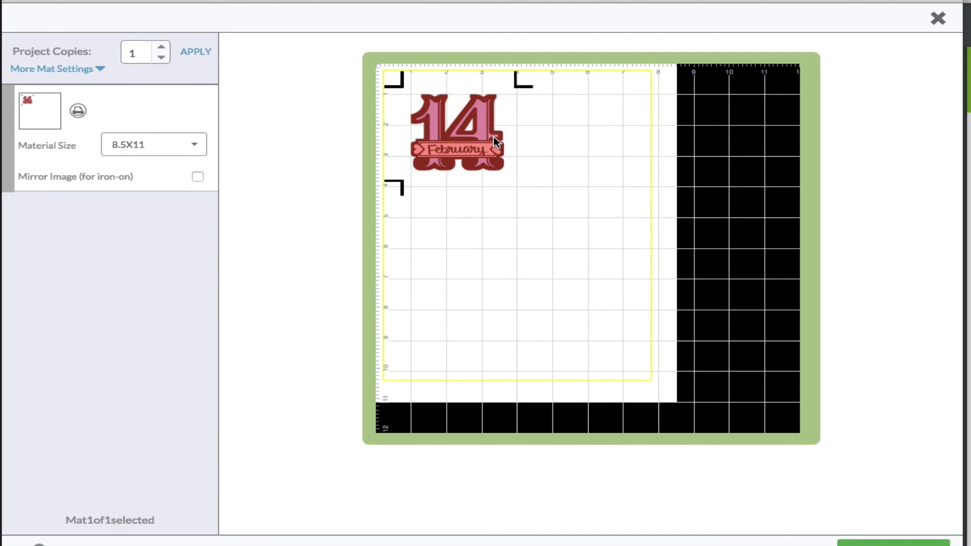
mouse_move(478, 159)
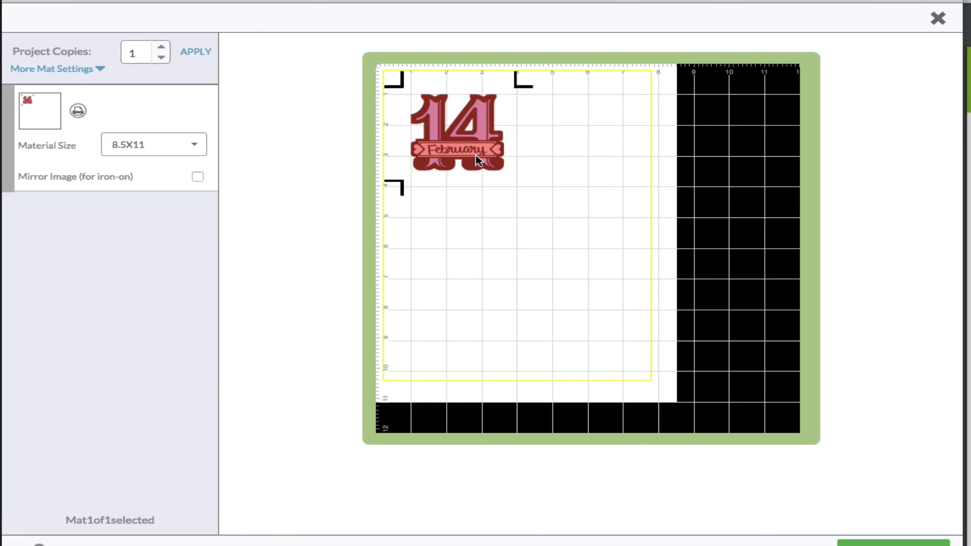
mouse_move(416, 149)
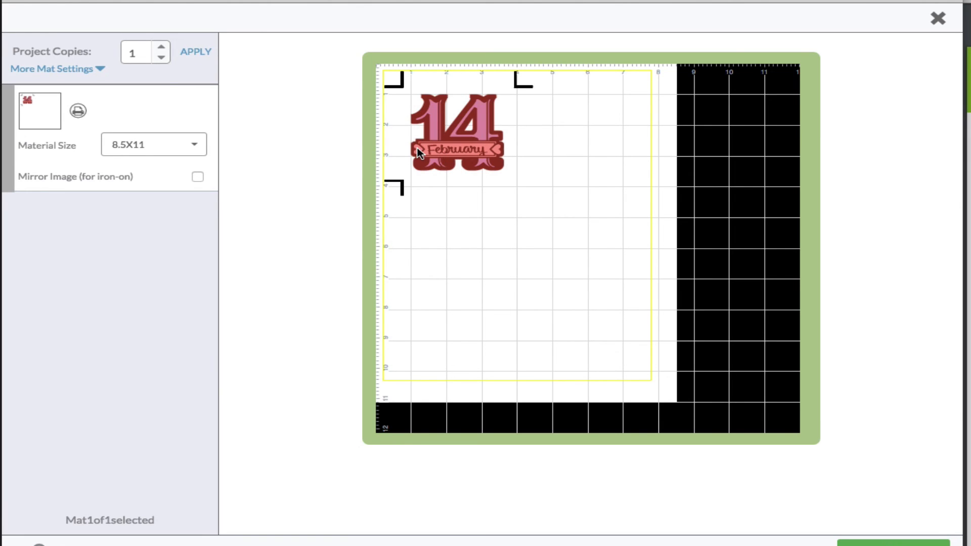
mouse_move(939, 17)
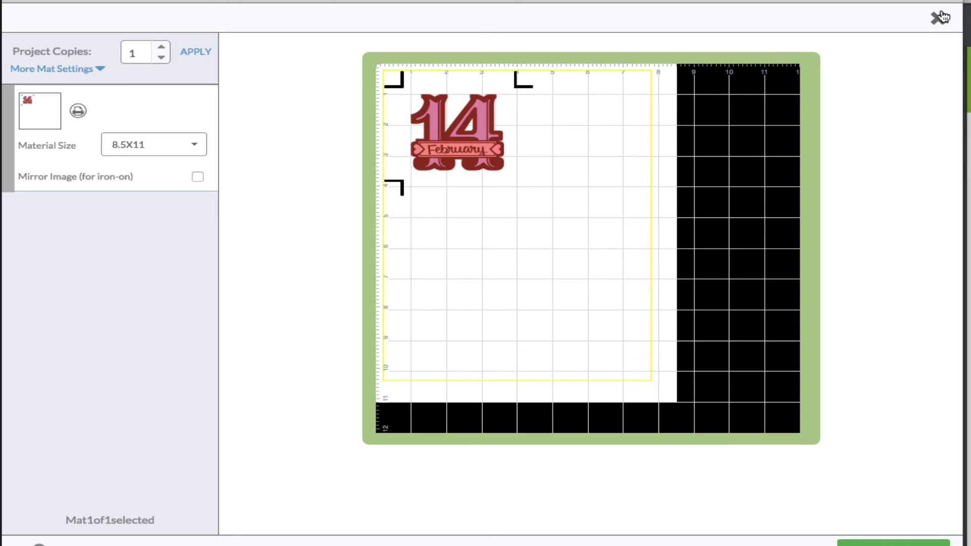
left_click(940, 17)
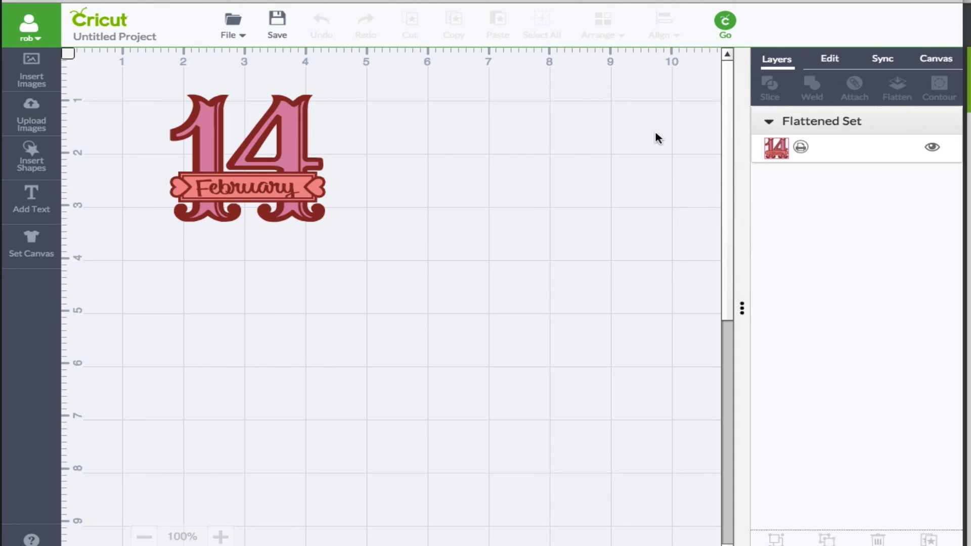
mouse_move(433, 175)
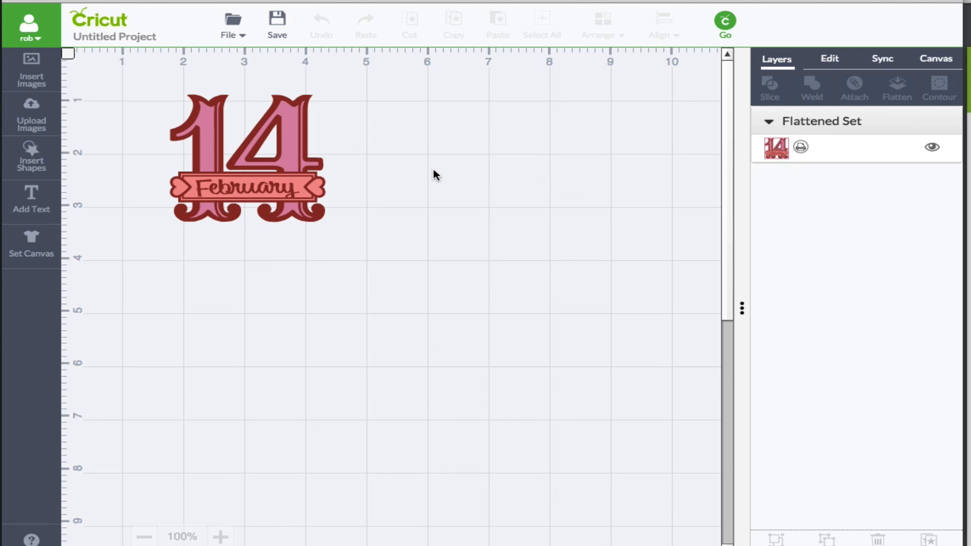
mouse_move(303, 182)
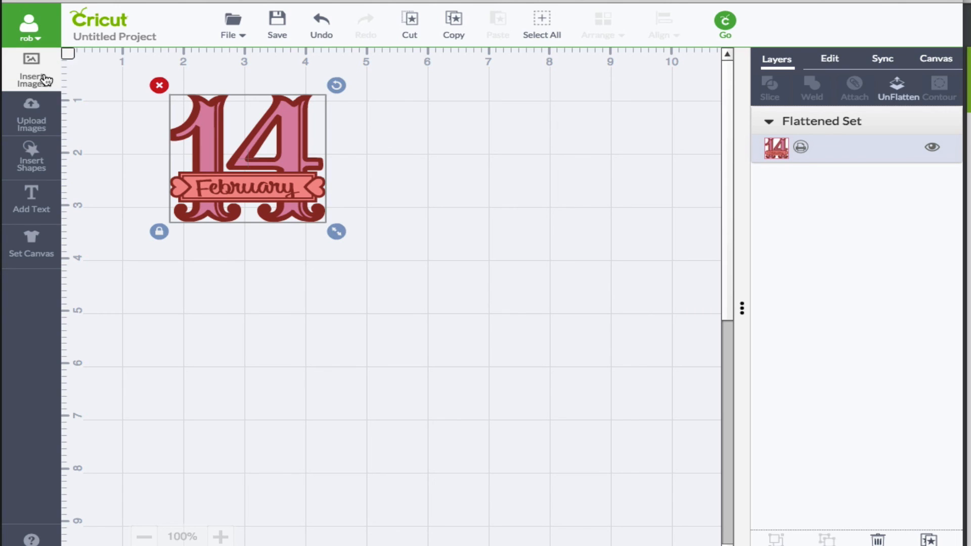
mouse_move(42, 130)
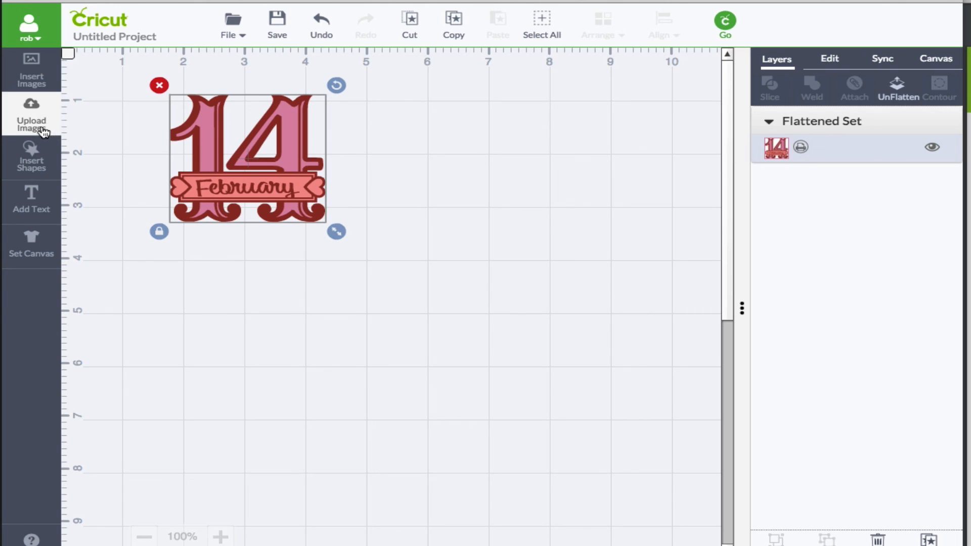